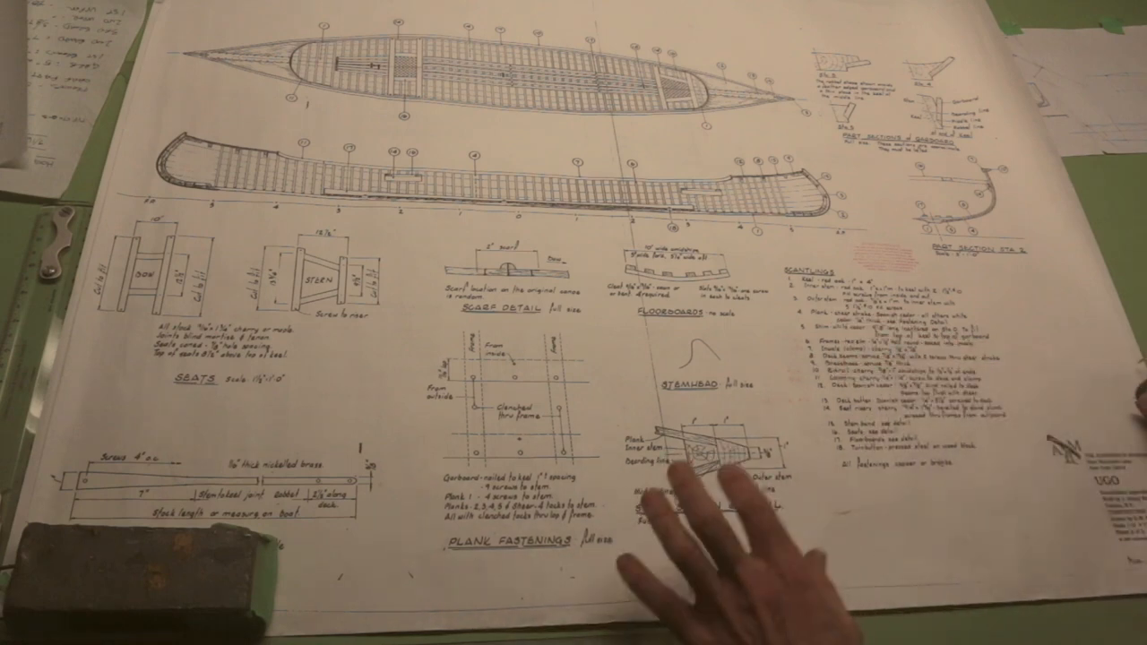
pyautogui.moveTo(699, 556)
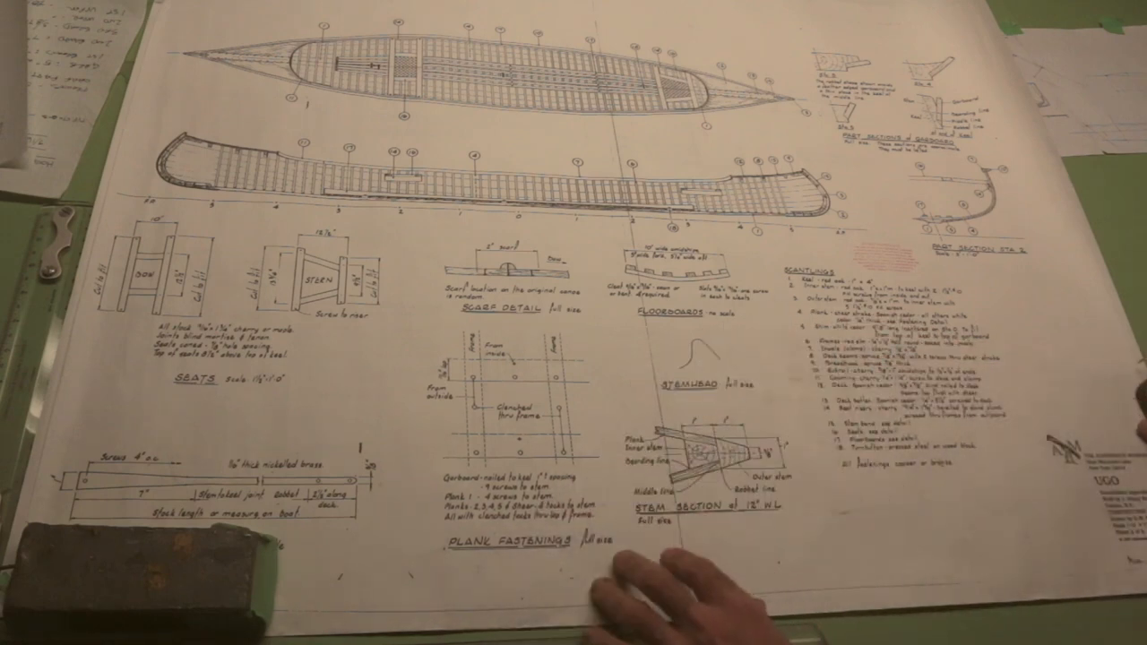